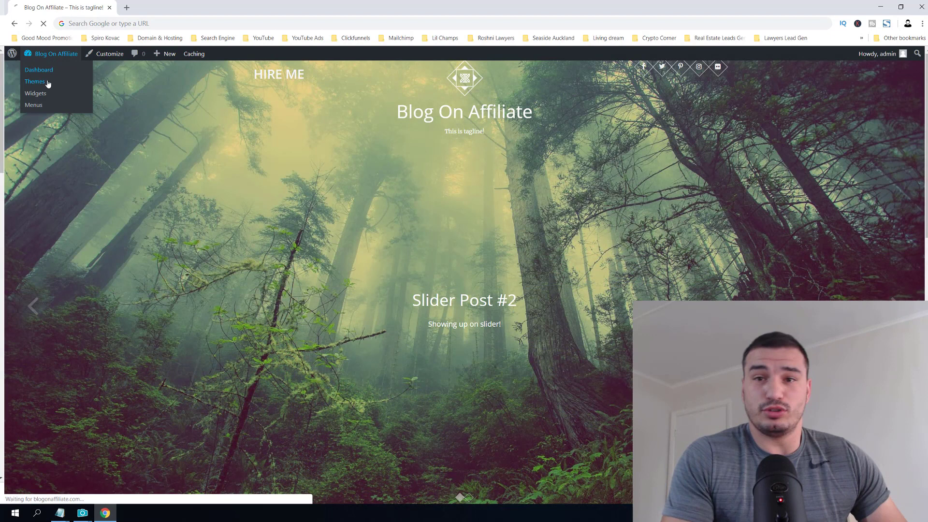
From the dashboard, search the plugin directory for 'WP Reset' and install it.
click(39, 70)
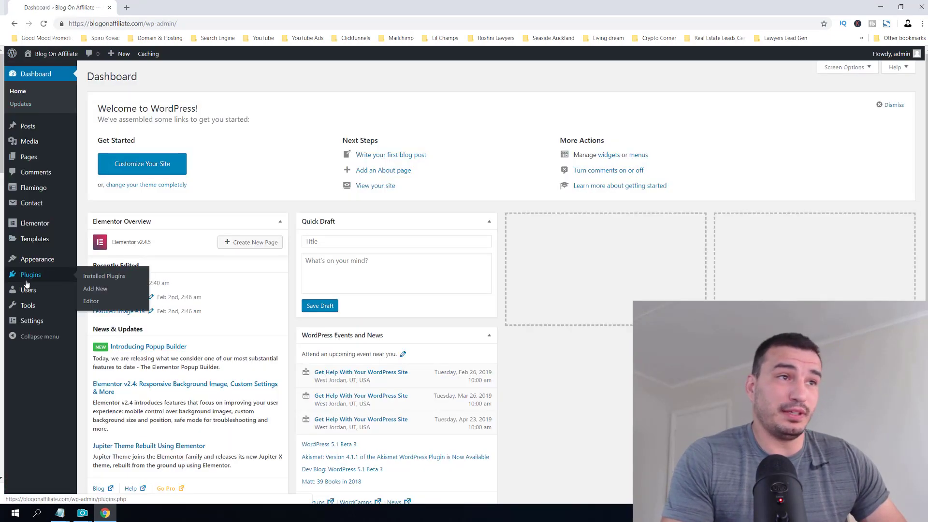
mouse_move(28, 290)
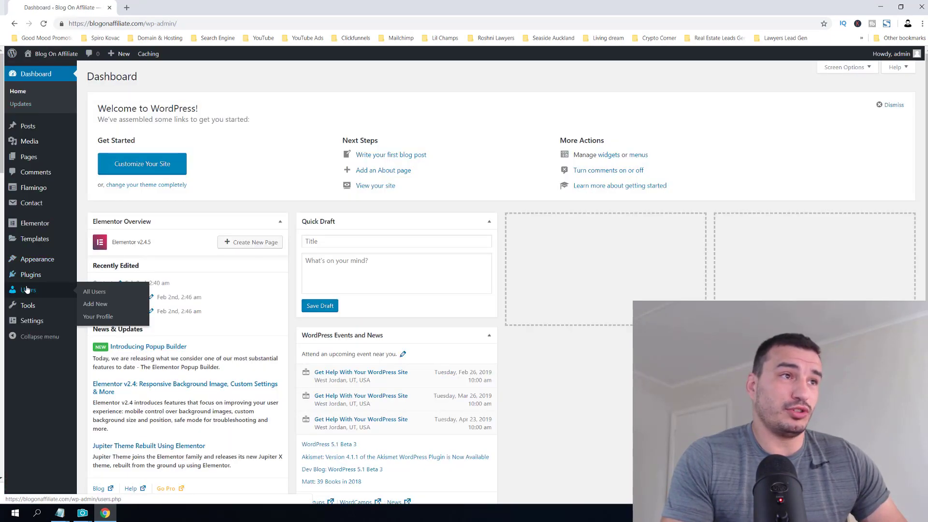
click(28, 289)
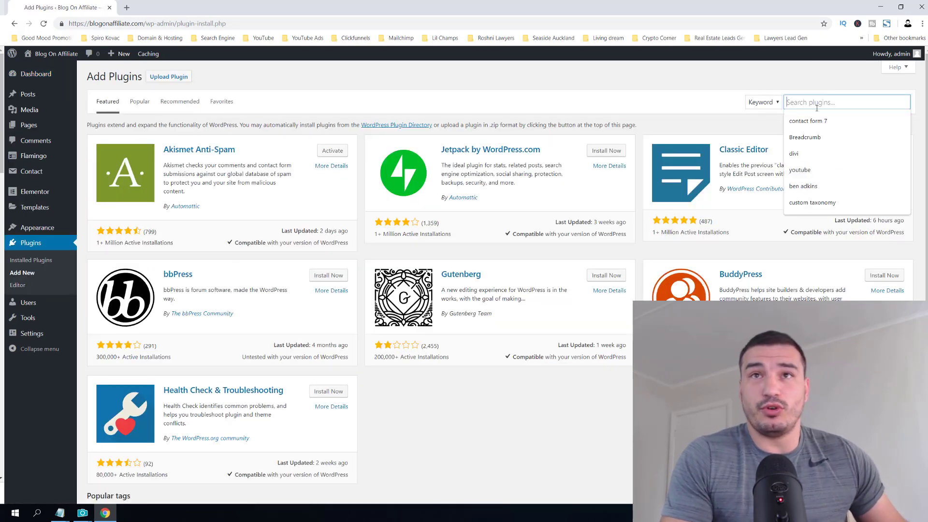
text(WP Reset)
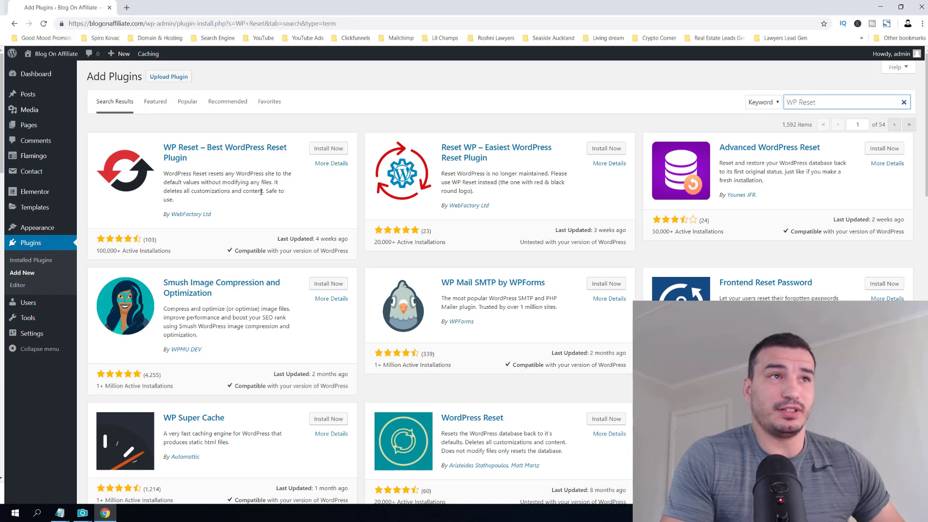
click(327, 148)
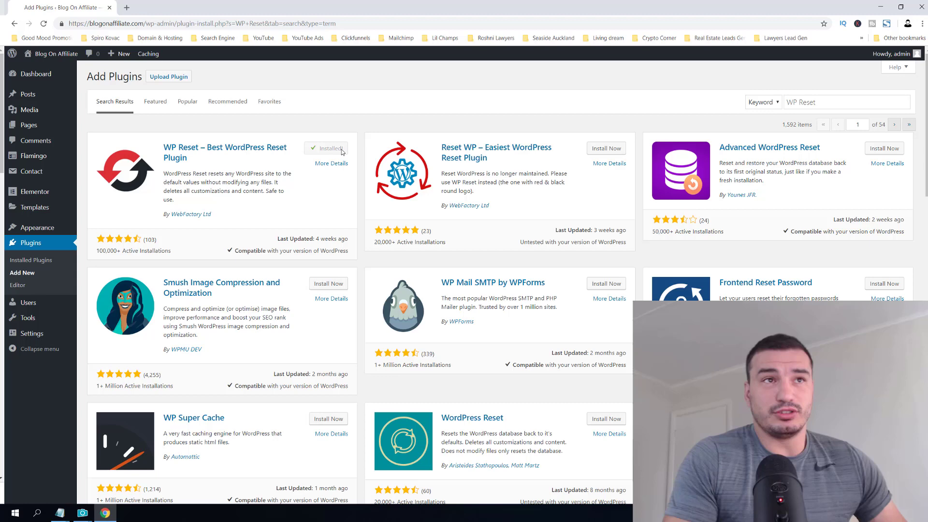
Activate WP Reset, dismiss its welcome notice and head to its tools page.
click(331, 148)
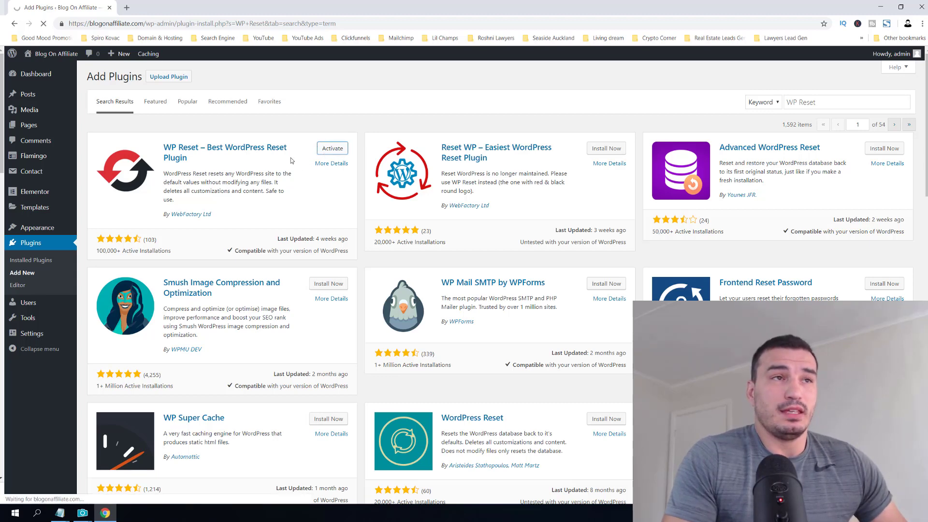
click(332, 148)
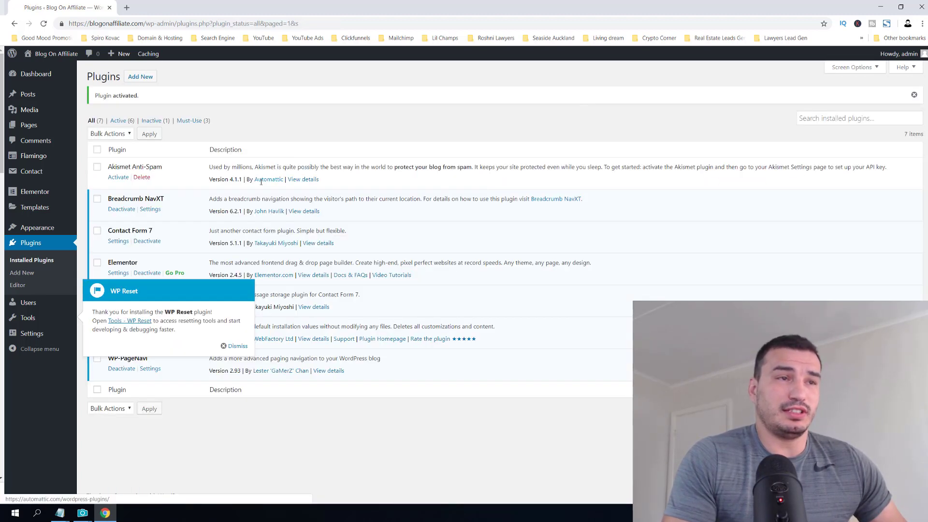
click(238, 346)
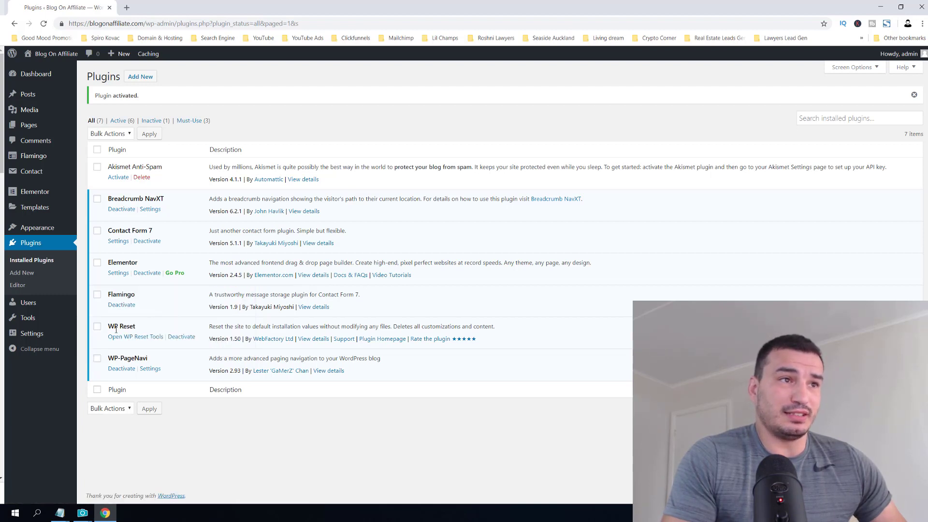
mouse_move(135, 336)
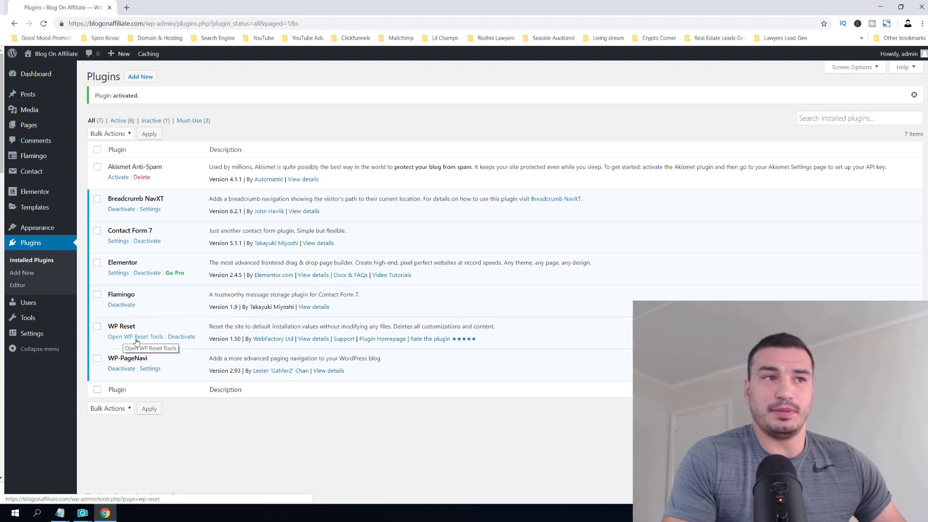
click(136, 336)
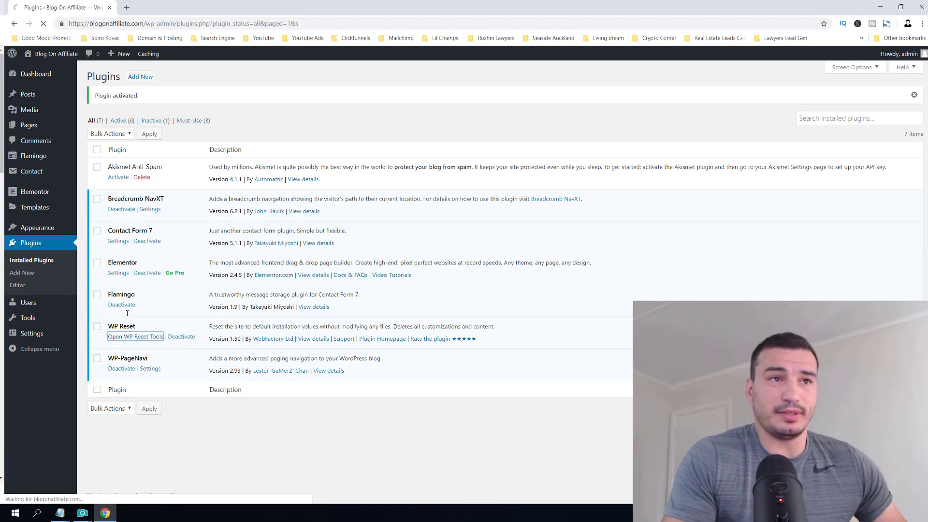
Review the WP Reset tools page warnings on what a reset deletes and keeps.
click(135, 336)
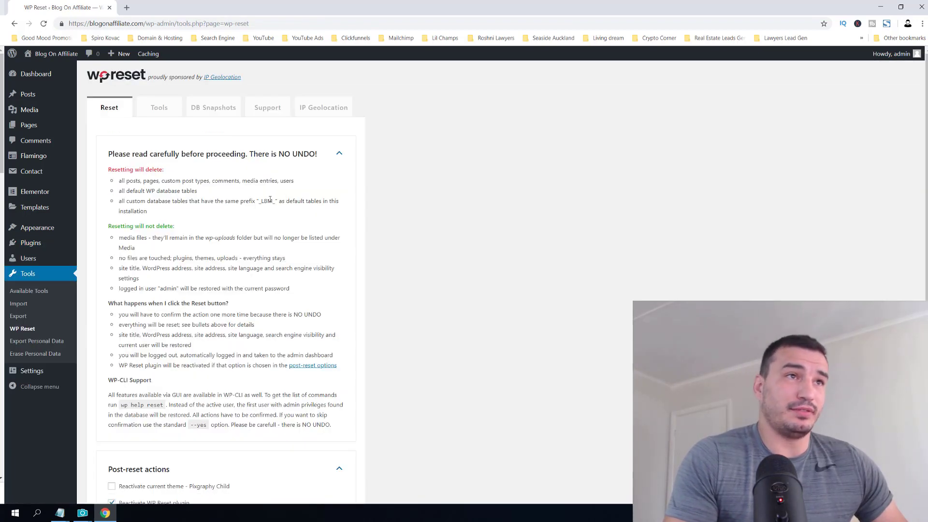
scroll(down, 3)
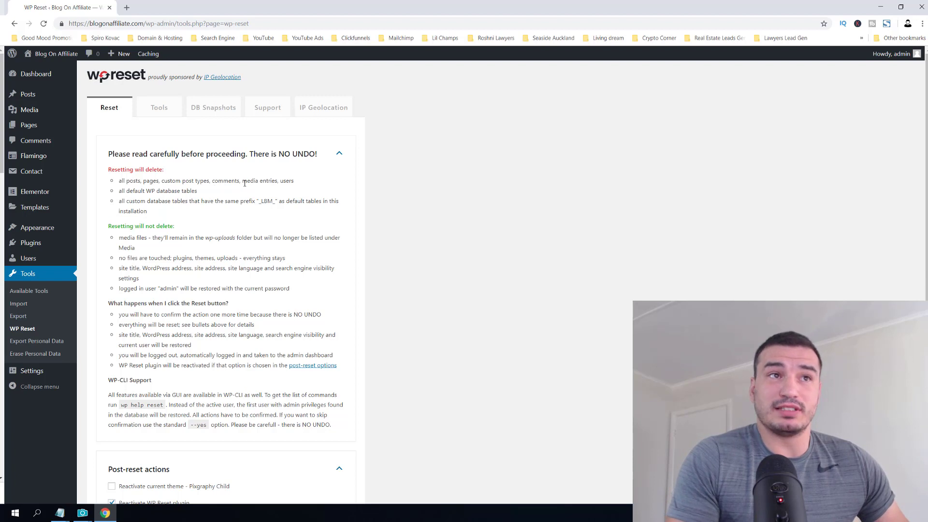
mouse_move(119, 193)
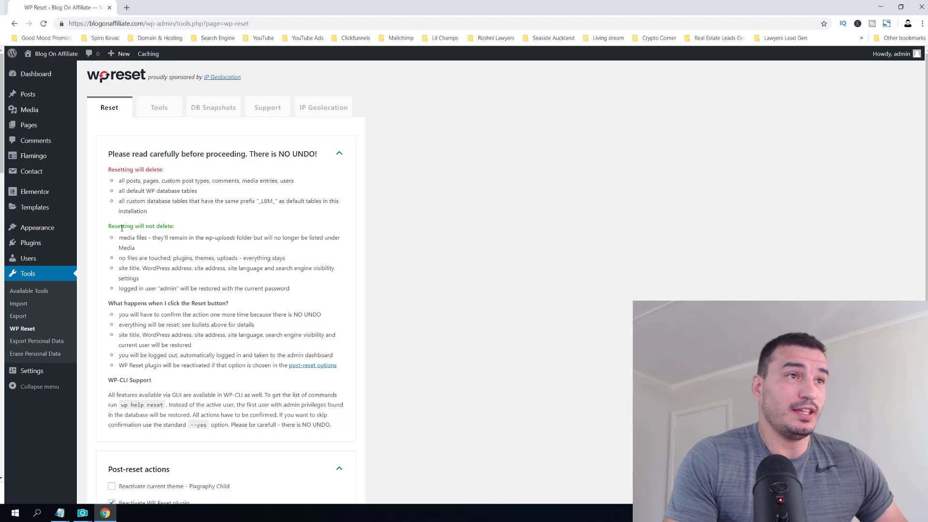
mouse_move(154, 244)
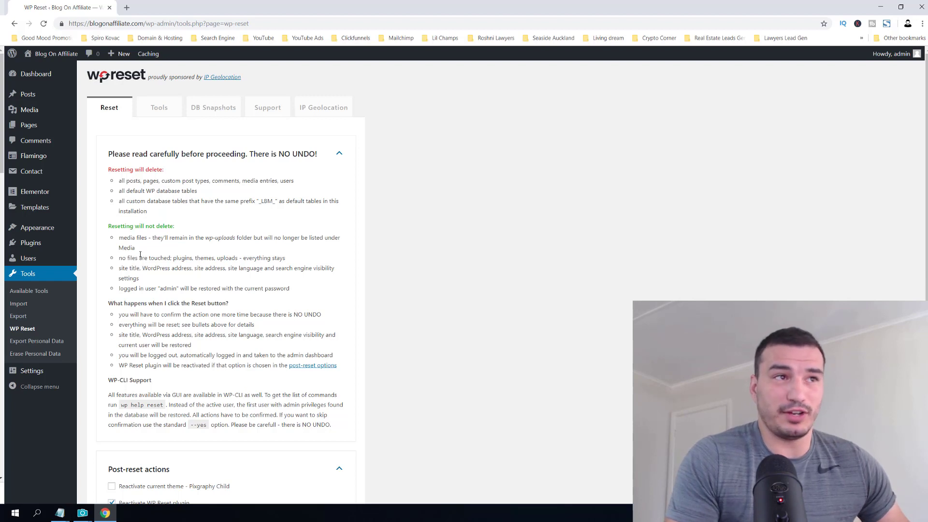
mouse_move(141, 251)
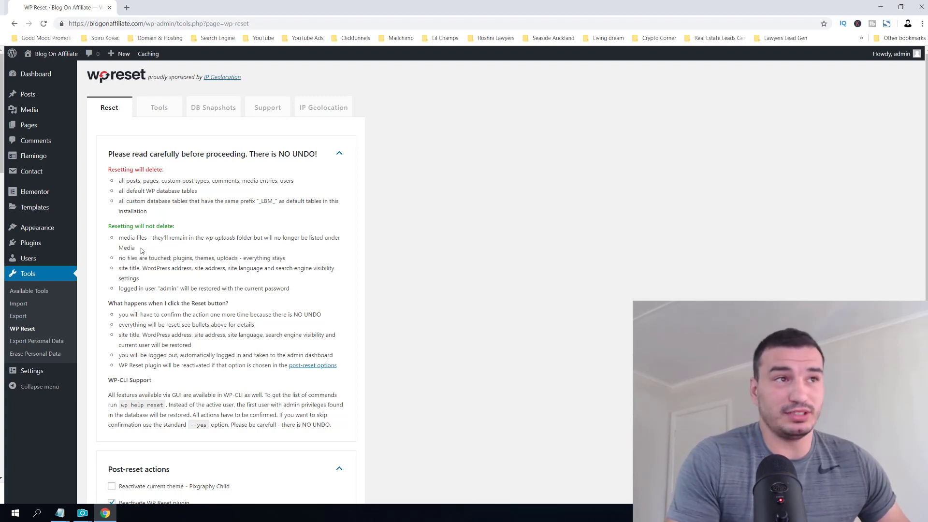
mouse_move(118, 249)
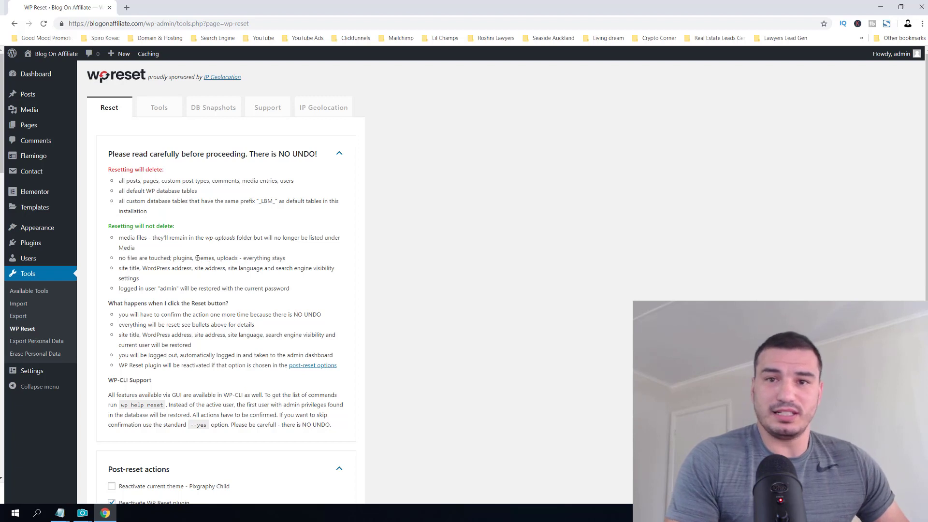
mouse_move(197, 259)
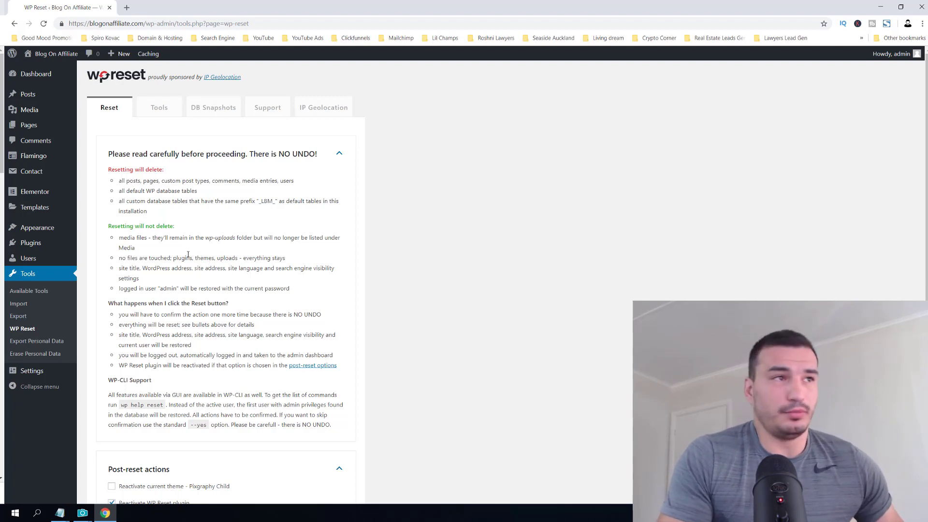
mouse_move(37, 227)
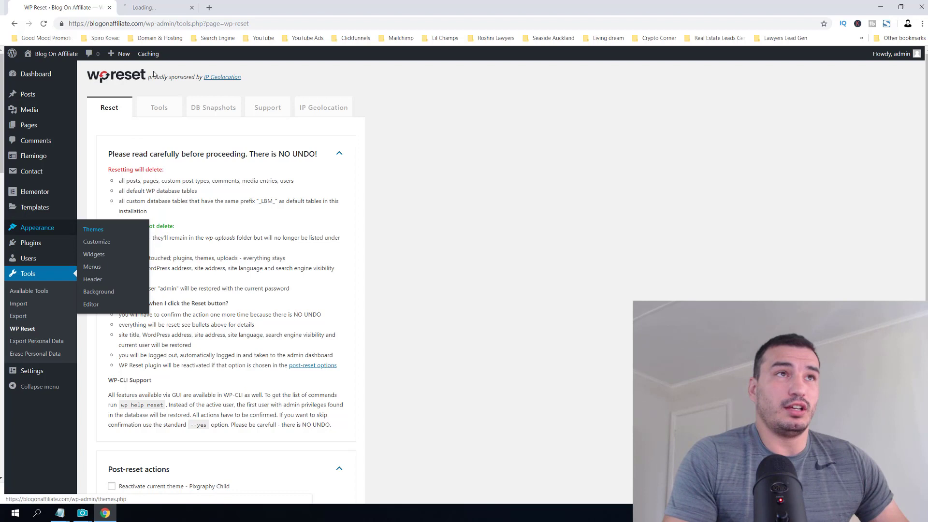
Make Twenty Nineteen the active theme.
click(93, 229)
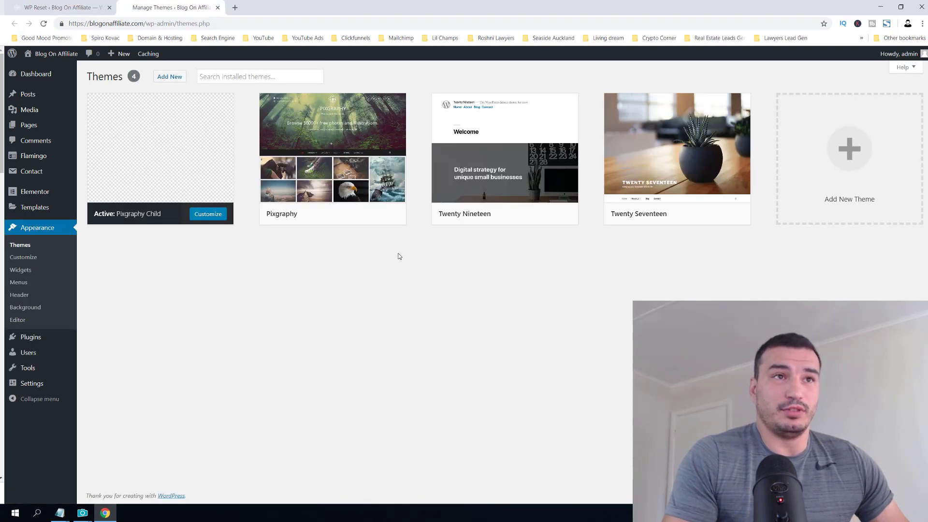
mouse_move(676, 144)
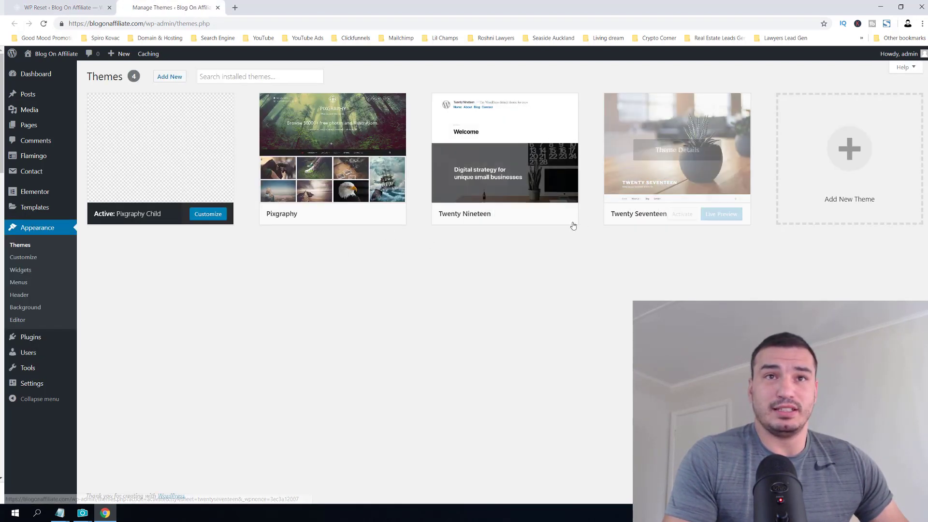
click(507, 213)
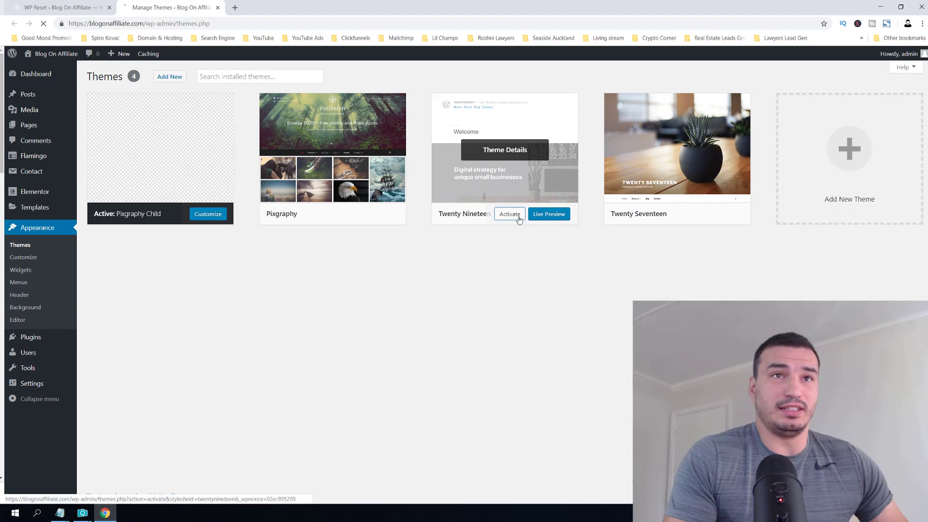
click(509, 213)
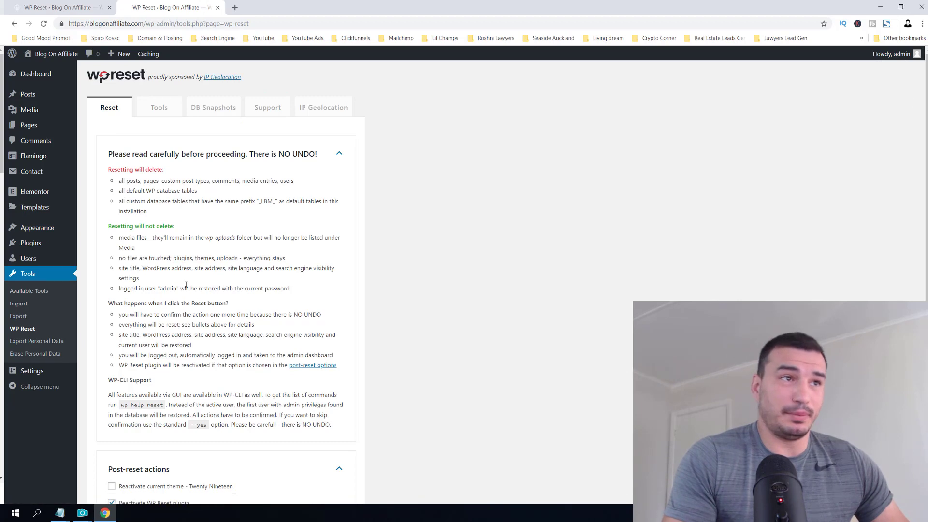
mouse_move(30, 243)
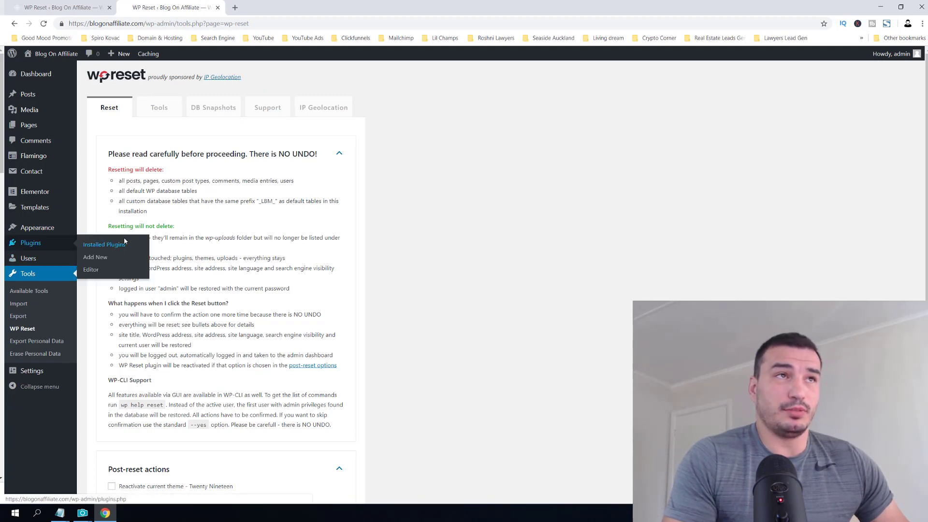
Bulk-deactivate all plugins, reactivate only WP Reset and return to its tools page.
click(103, 244)
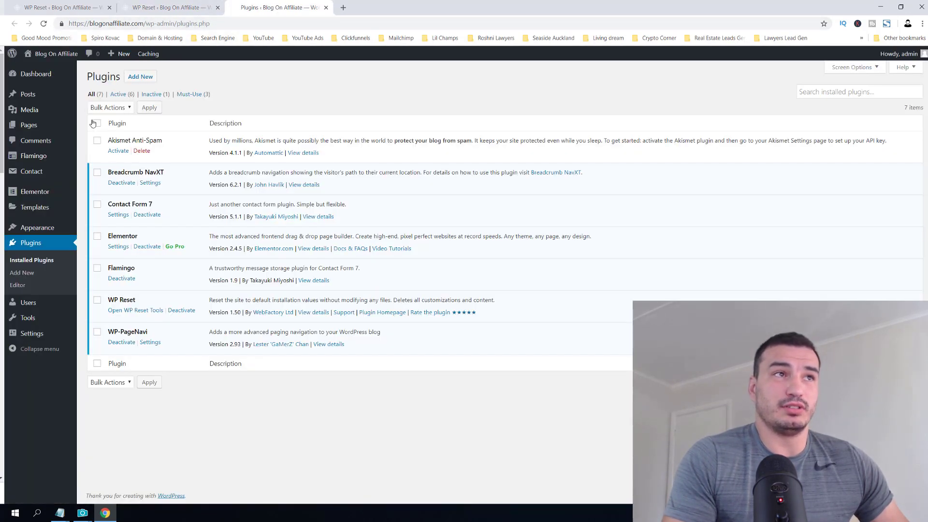
click(97, 123)
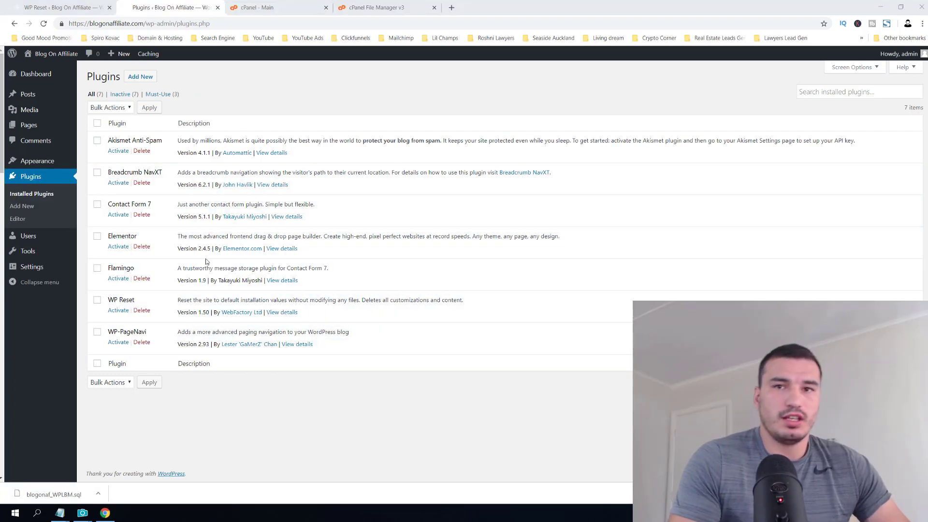
mouse_move(117, 327)
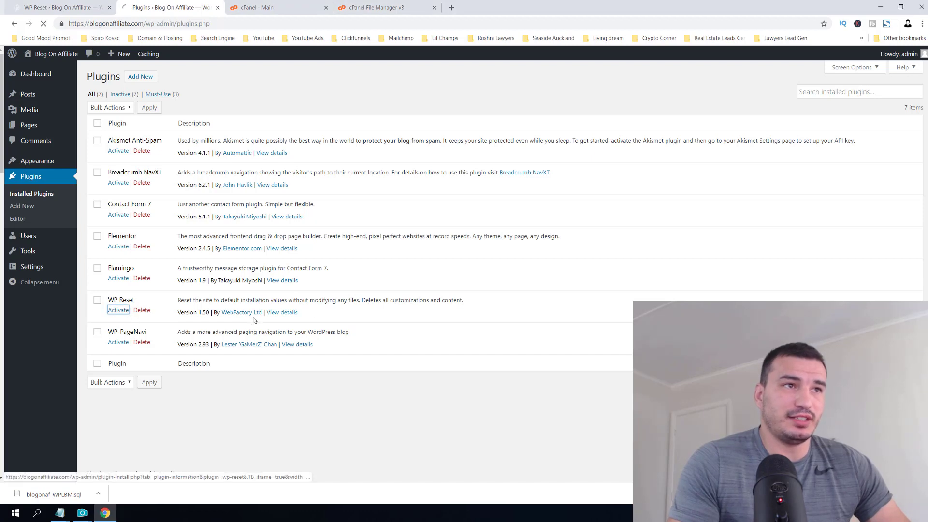
click(118, 310)
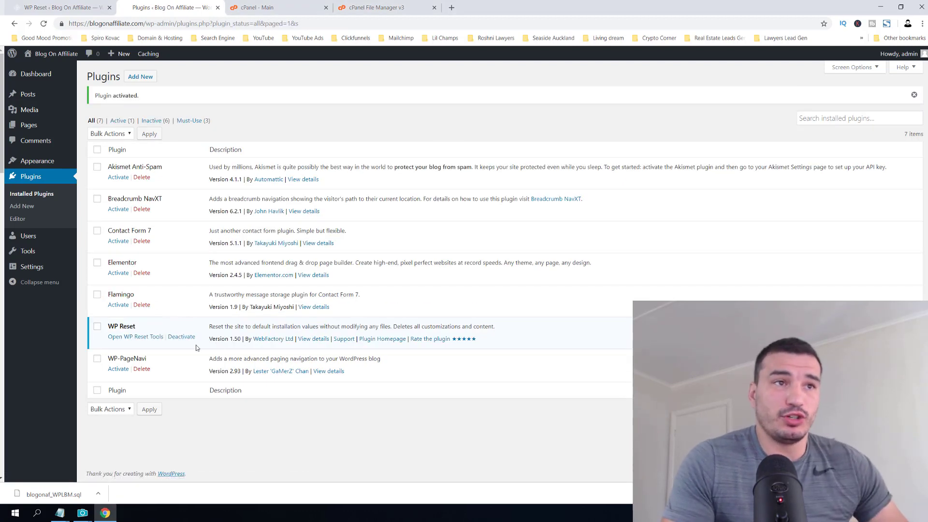
click(135, 336)
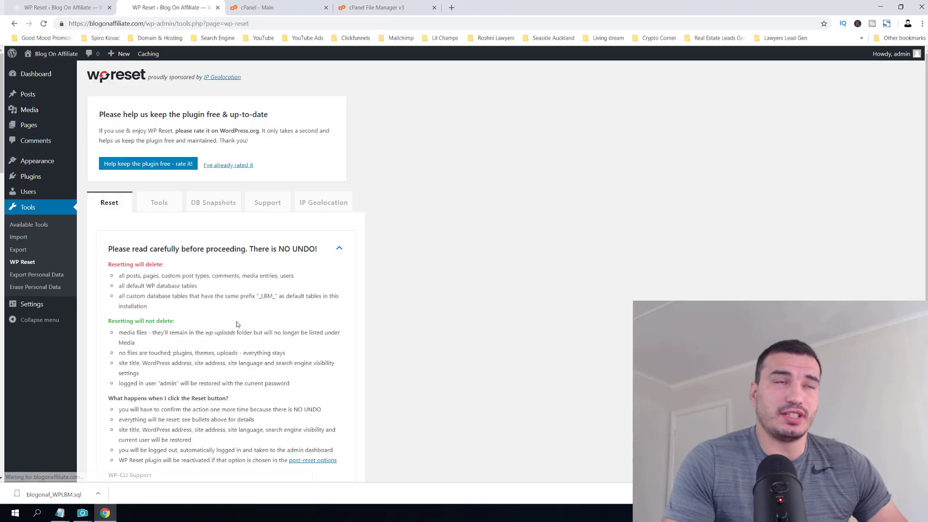
Untick 'Reactivate WP Reset plugin', enter 'reset' as confirmation and start the reset.
scroll(down, 3)
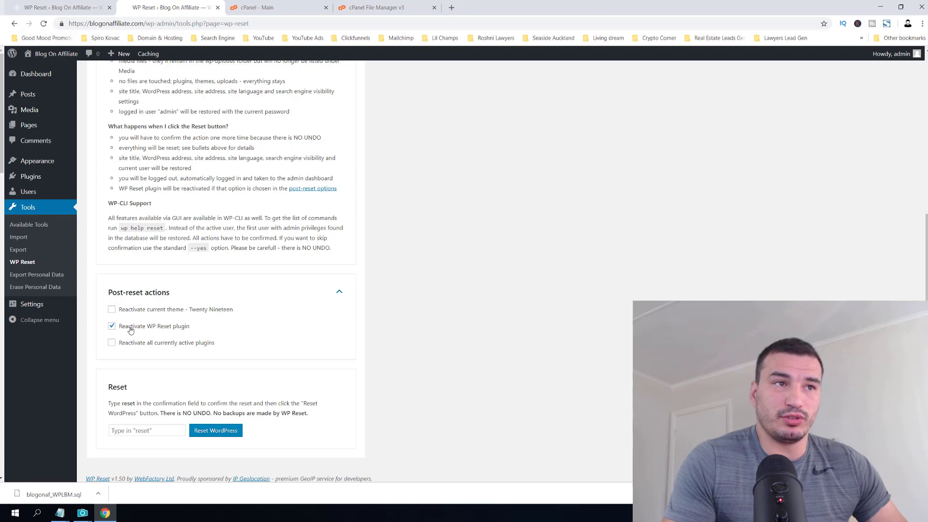
mouse_move(133, 325)
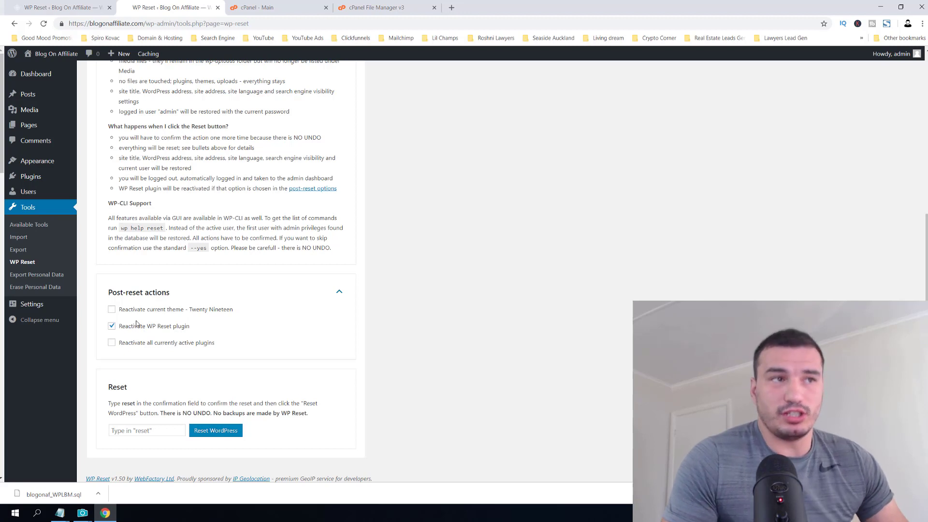
click(111, 325)
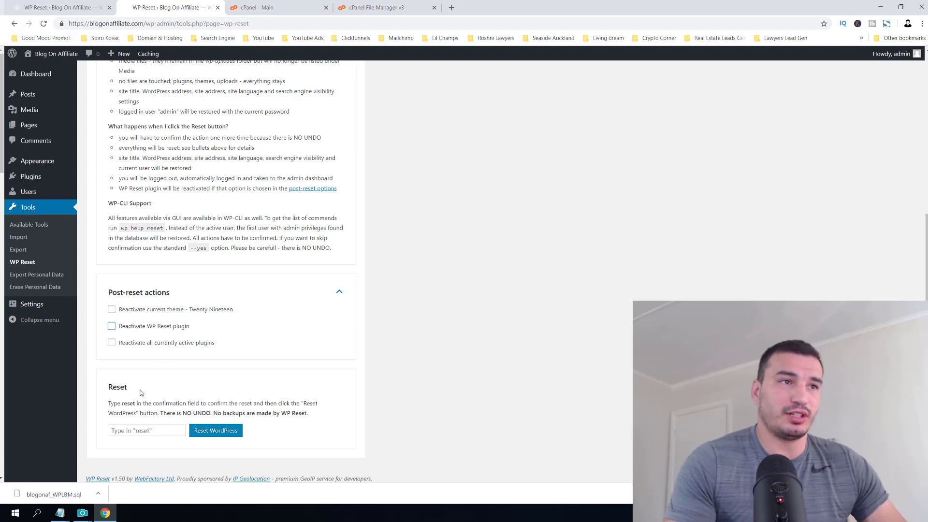
text(reset)
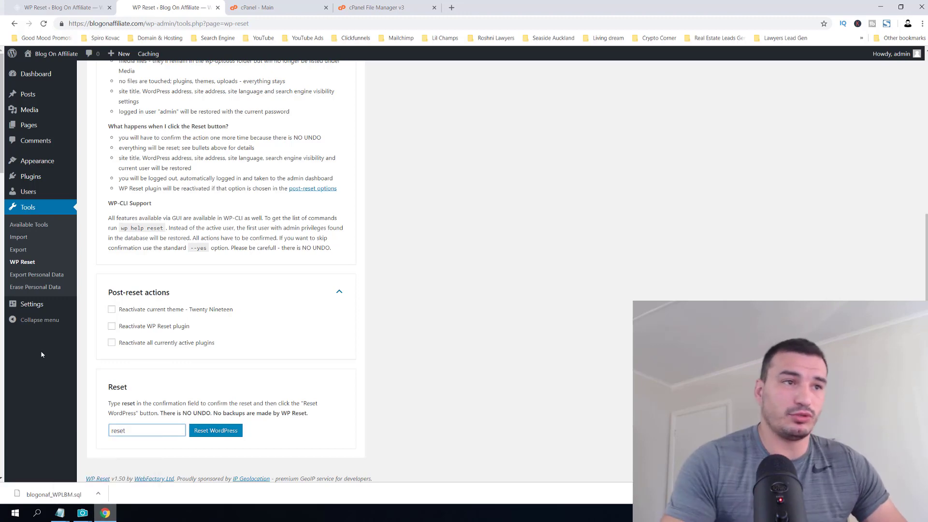
click(215, 430)
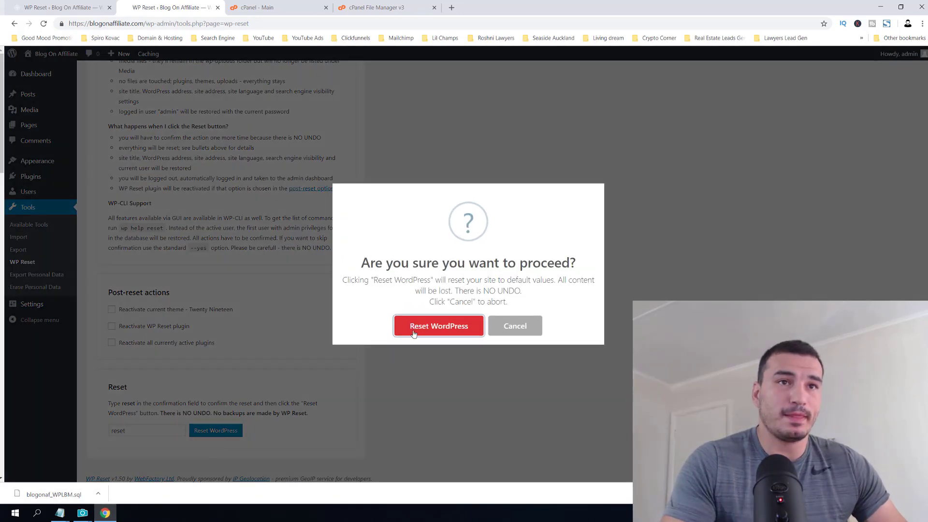
Confirm the reset, view the Hello world! post, then check the Themes list in admin.
click(438, 326)
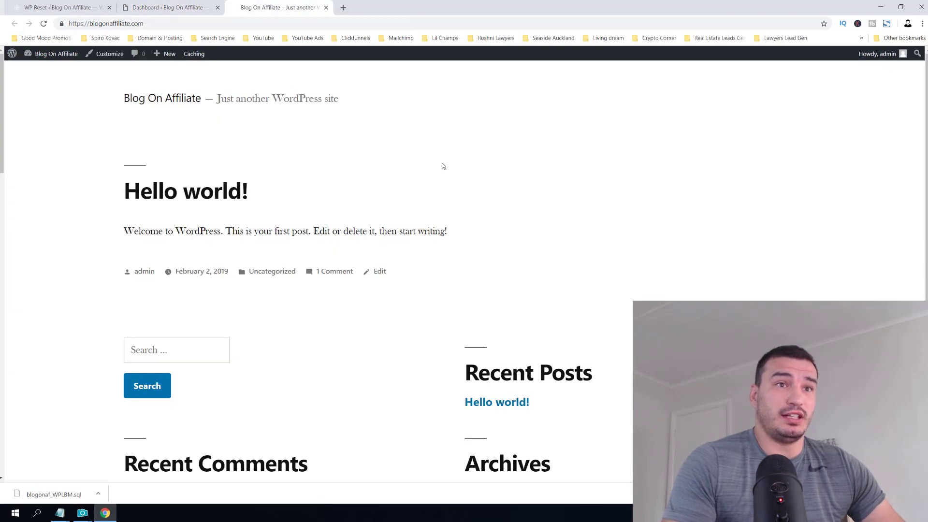
mouse_move(200, 195)
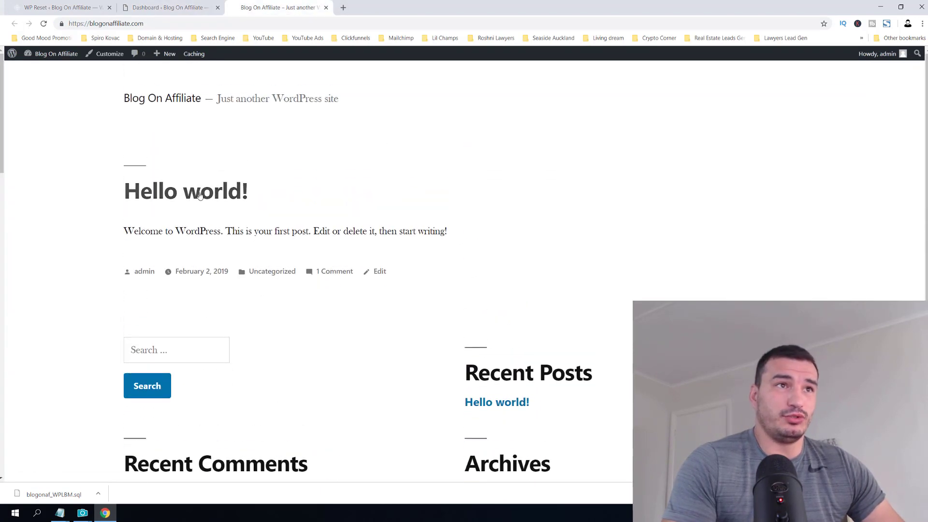
click(185, 191)
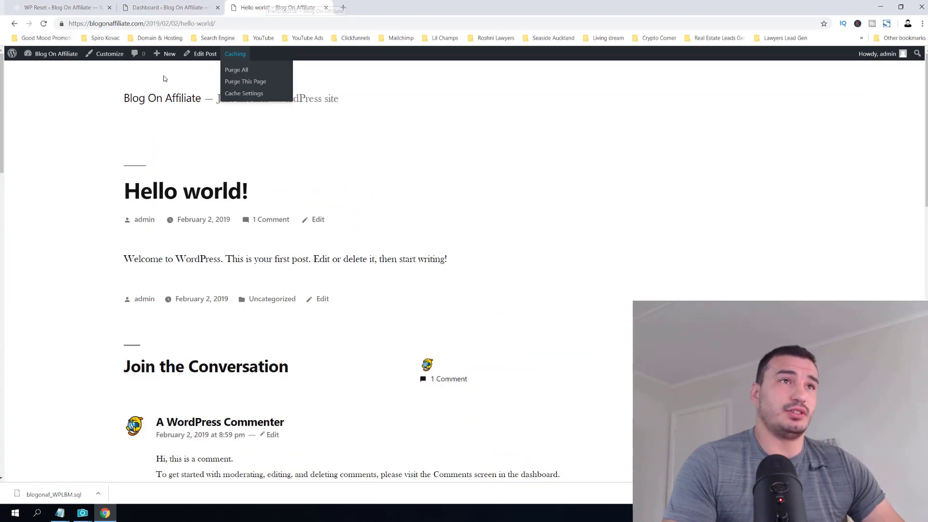
click(56, 53)
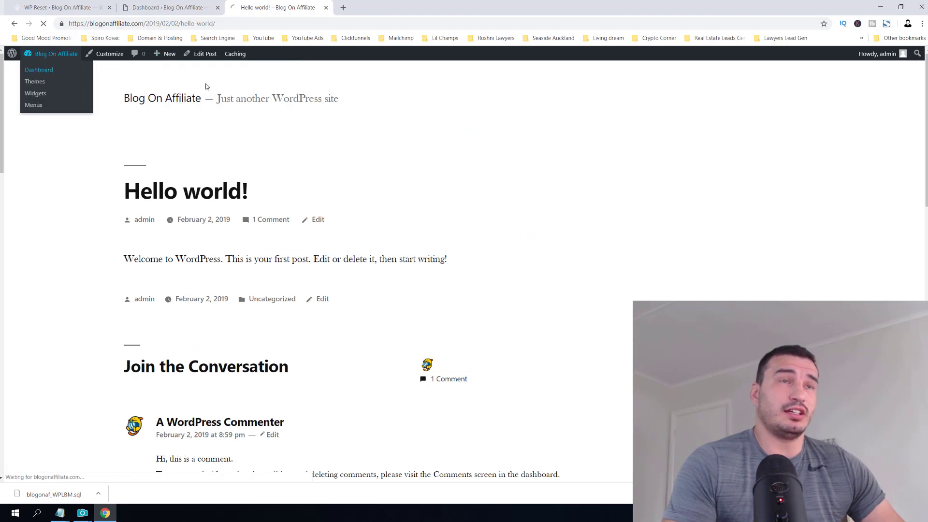
click(39, 70)
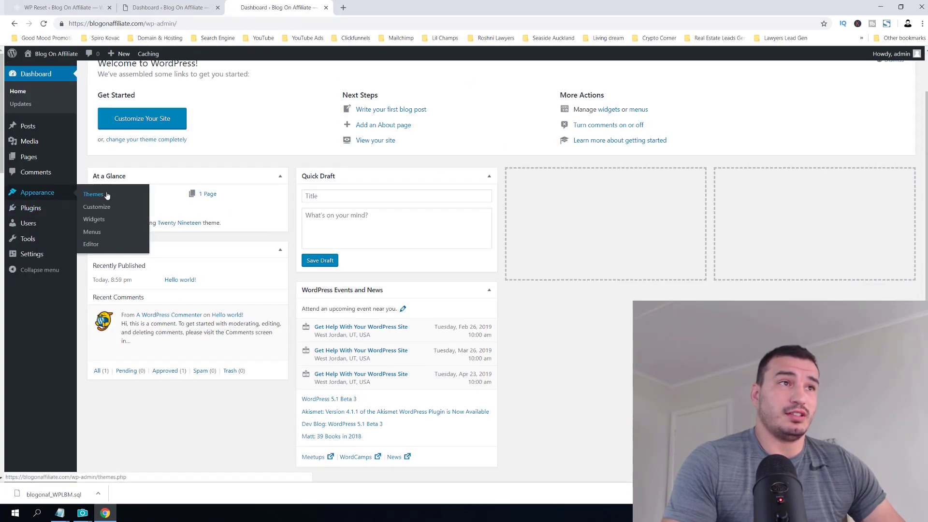
click(93, 193)
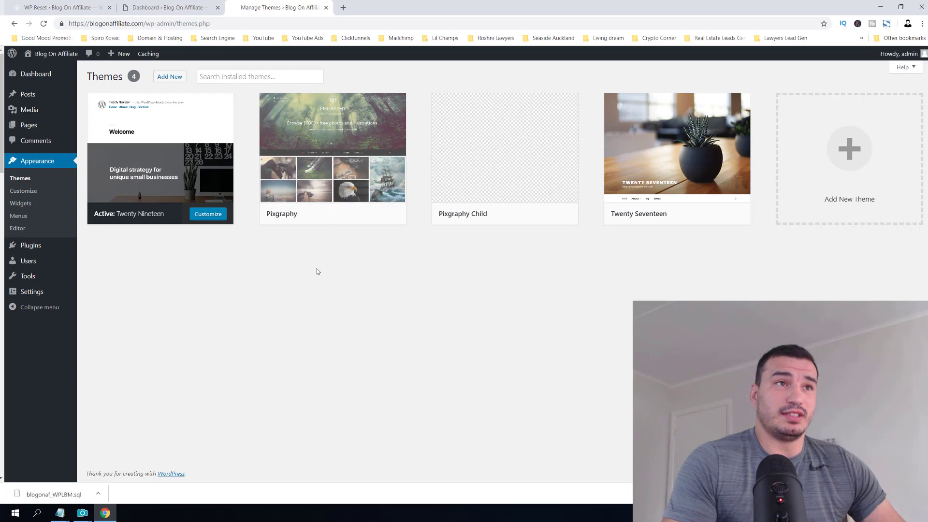
mouse_move(504, 150)
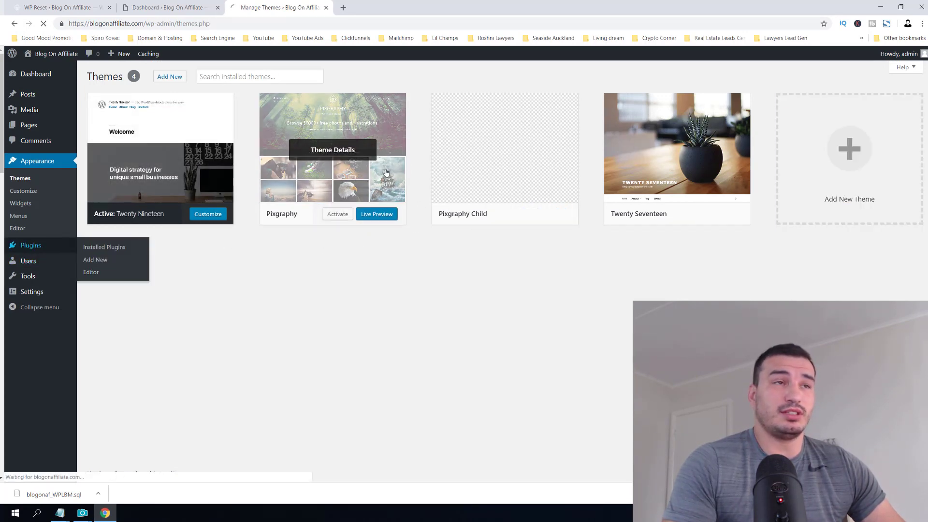
Check the plugins list, then browse cPanel File Manager to public_html/wp-content/uploads.
click(105, 247)
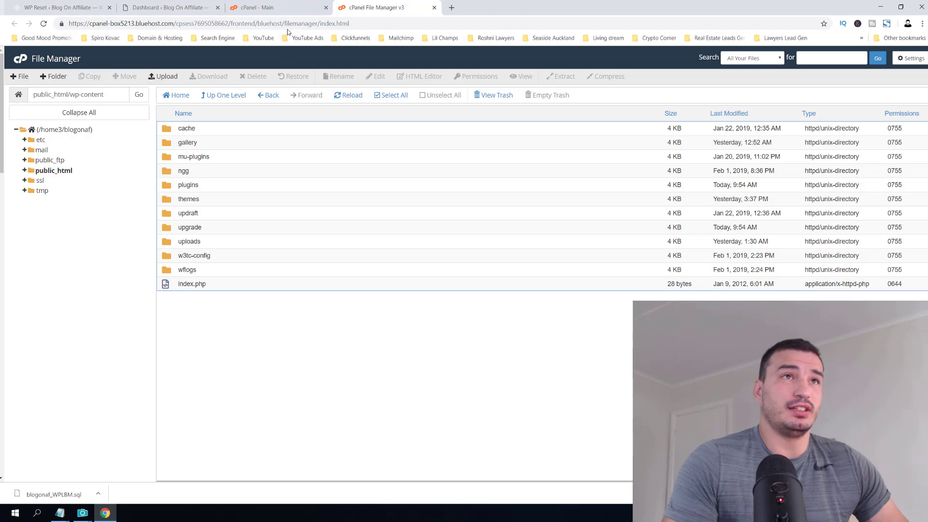
click(225, 94)
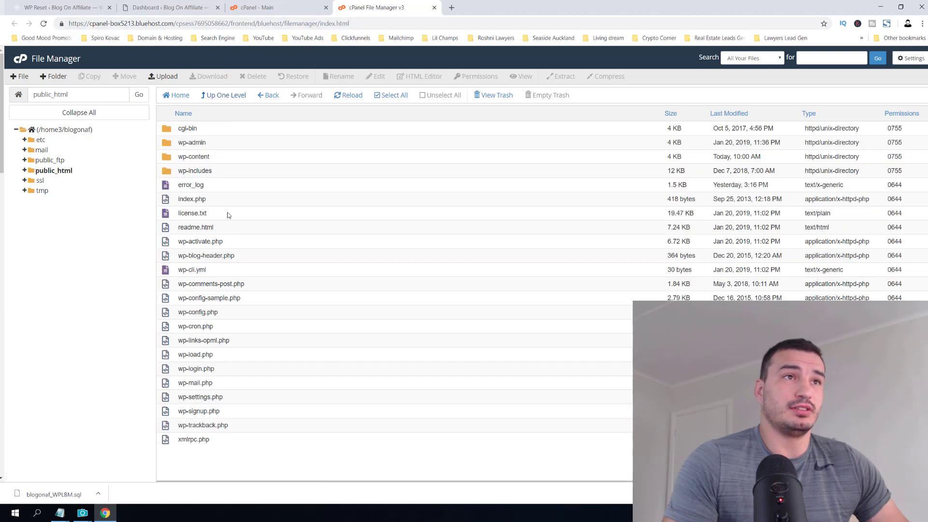
double_click(193, 156)
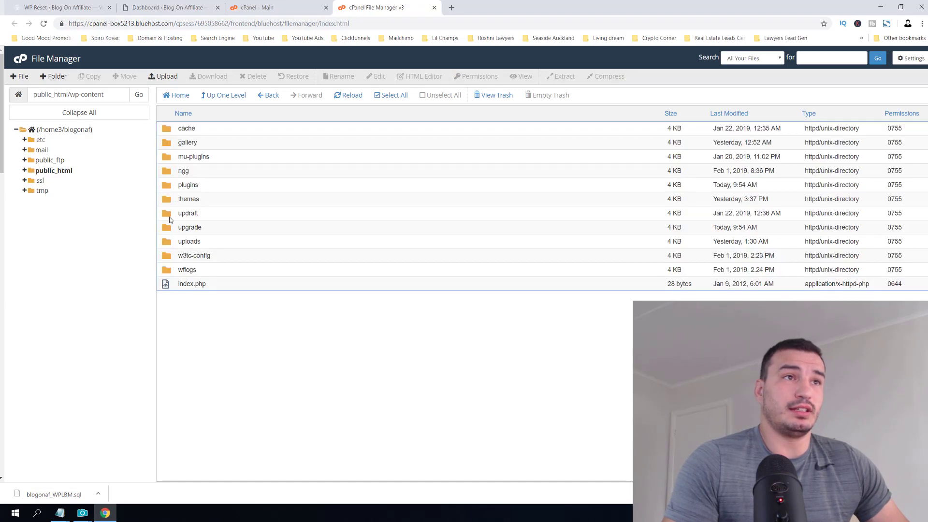
double_click(188, 240)
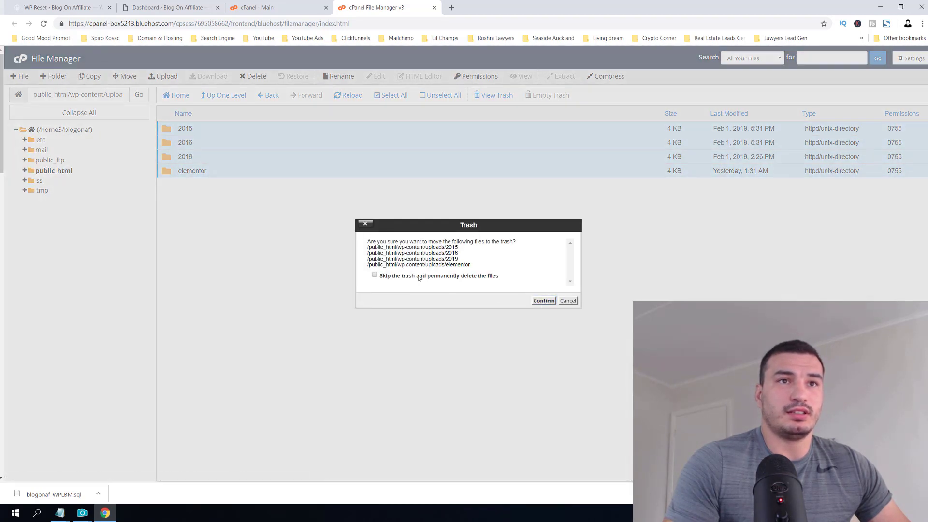
Permanently delete the uploads subfolders, skipping the trash, and return to the WordPress dashboard.
click(374, 273)
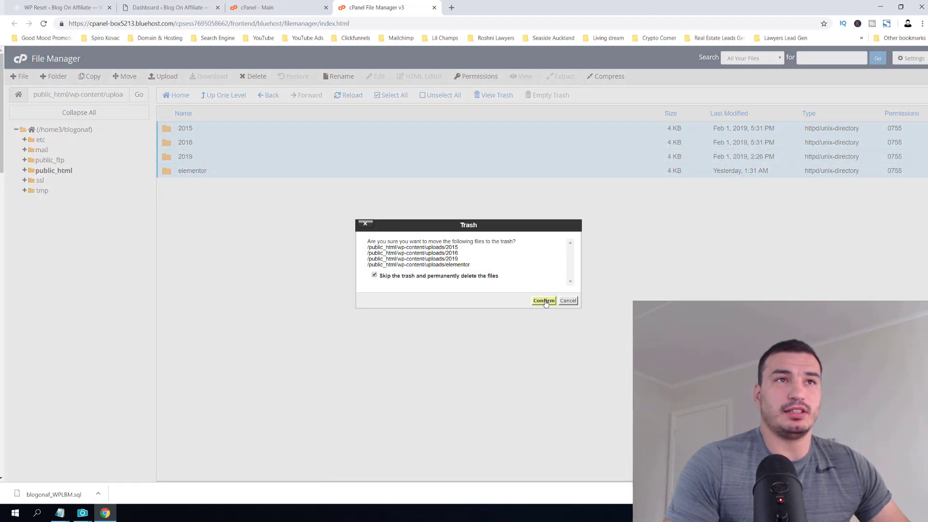
click(542, 301)
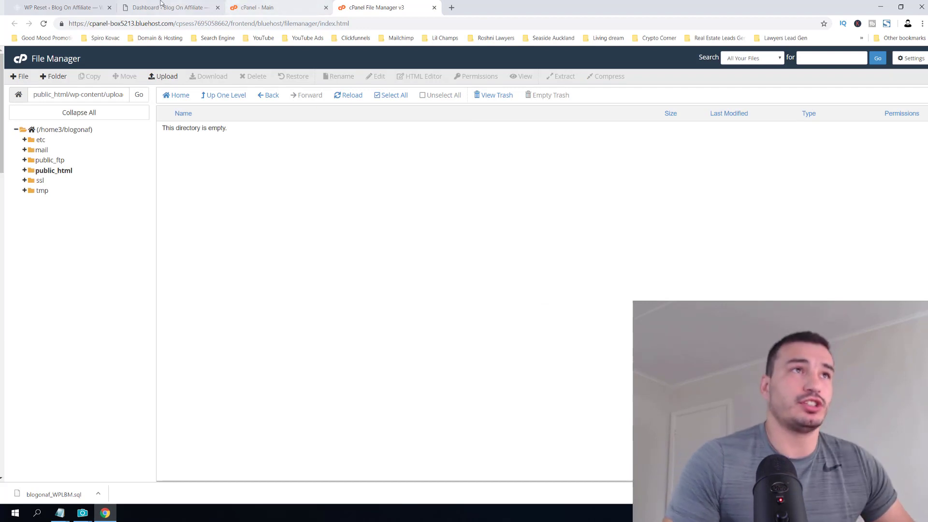
click(168, 6)
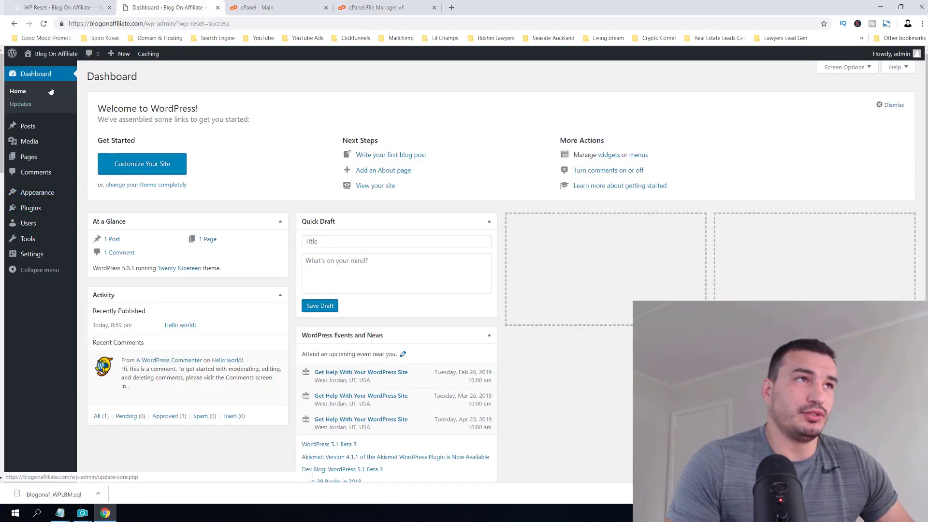